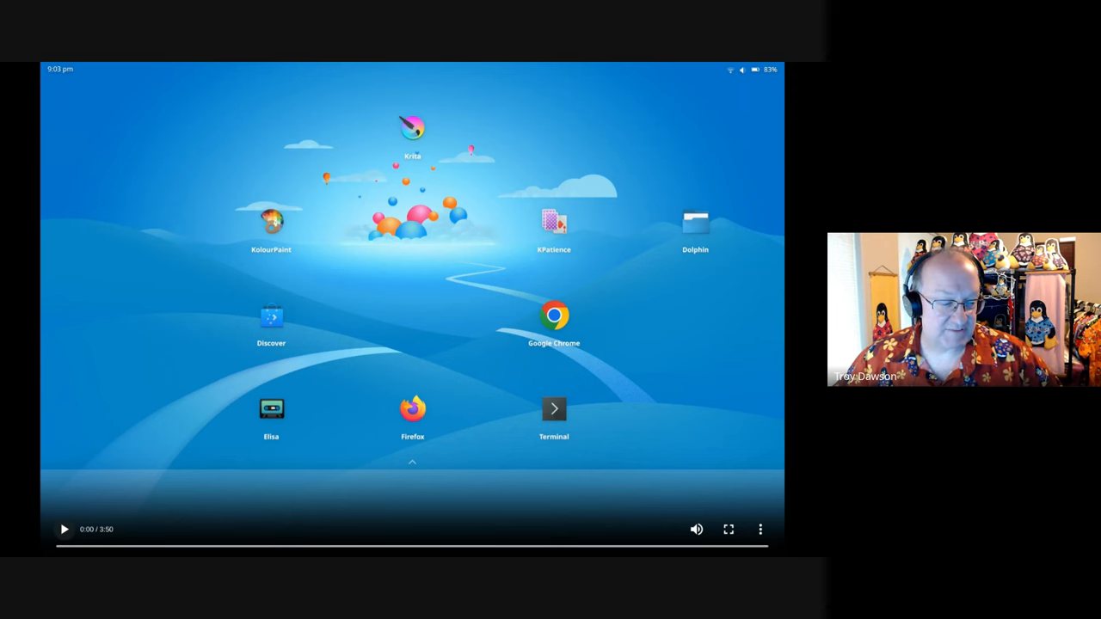
- Play the demo video, open quick settings, and start Mr. Taxi (Korean Version) from the media notification
click(64, 529)
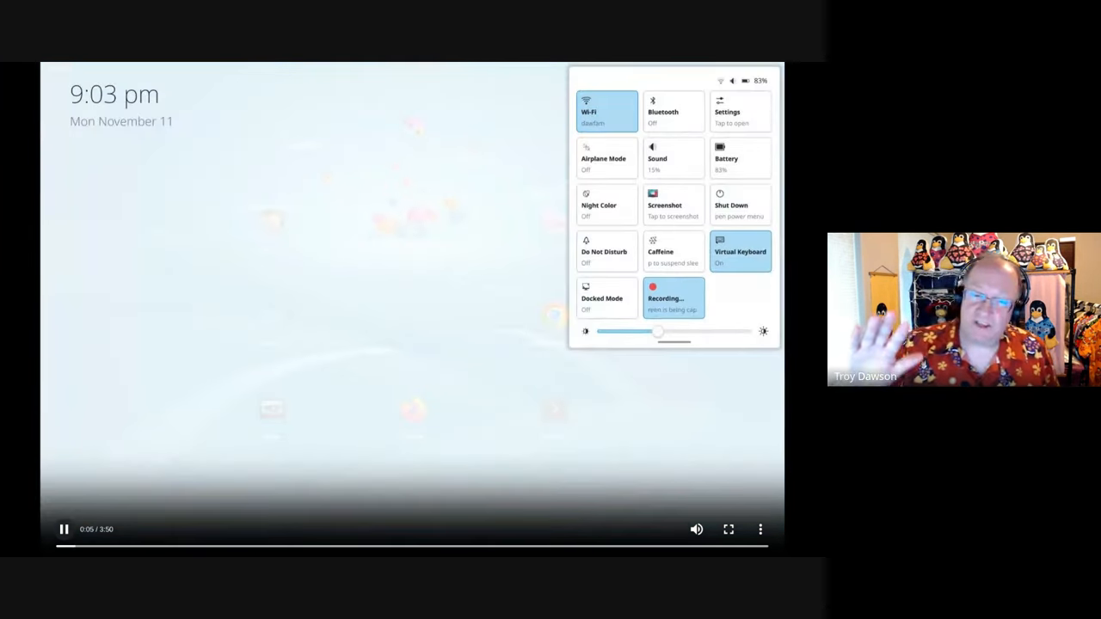
click(673, 204)
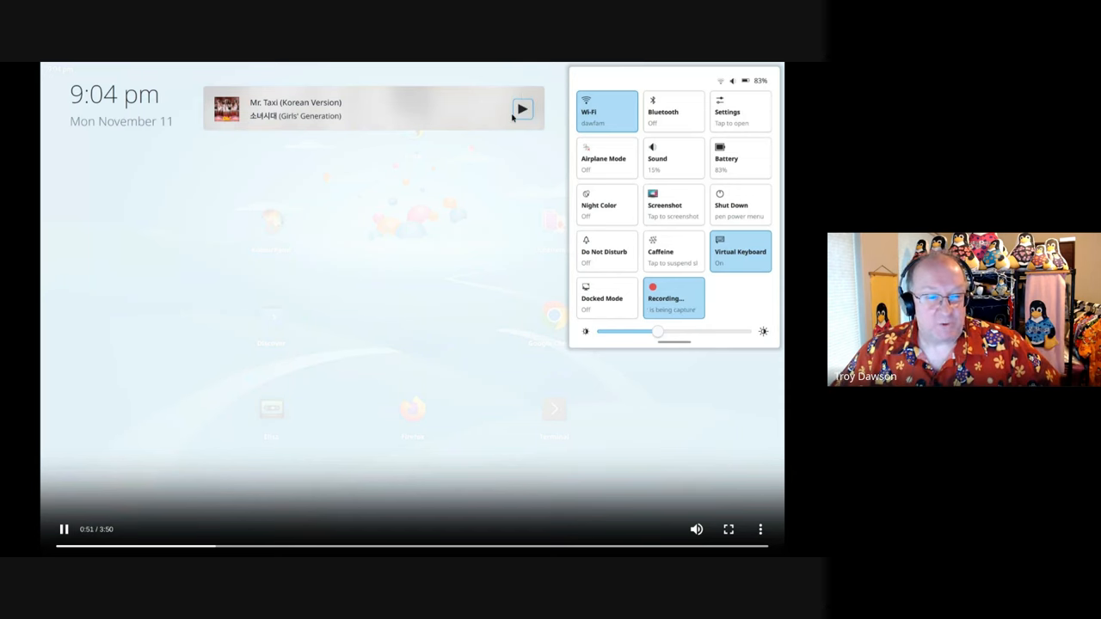
click(522, 108)
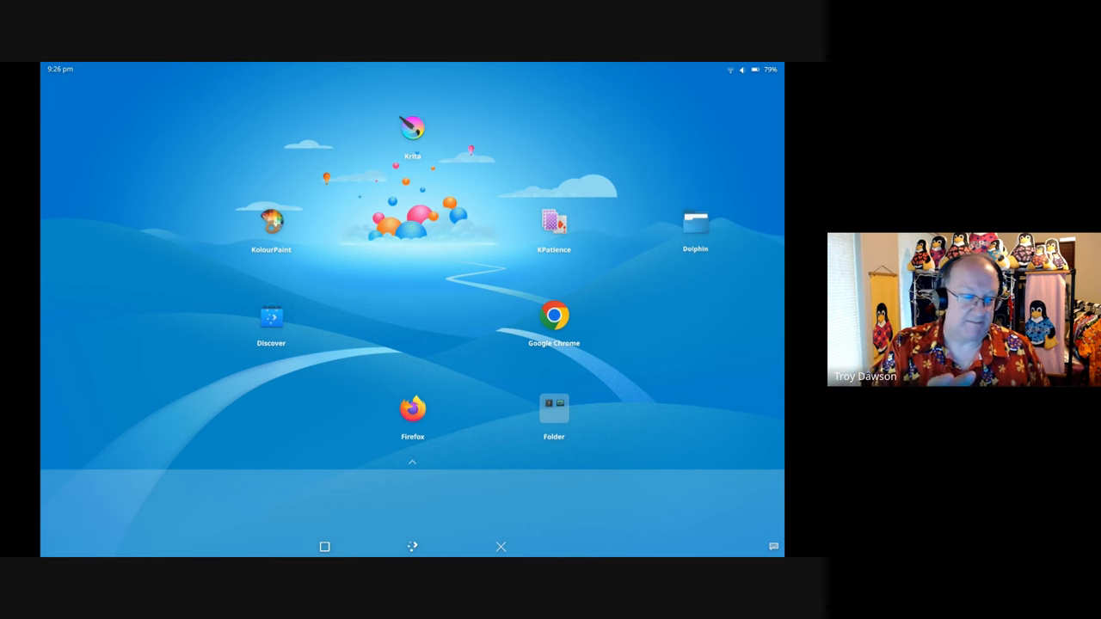
- Drag Emoji Selector from the app drawer into the home-screen Folder with Terminal, Elisa and Dolphin
drag(695, 224, 628, 370)
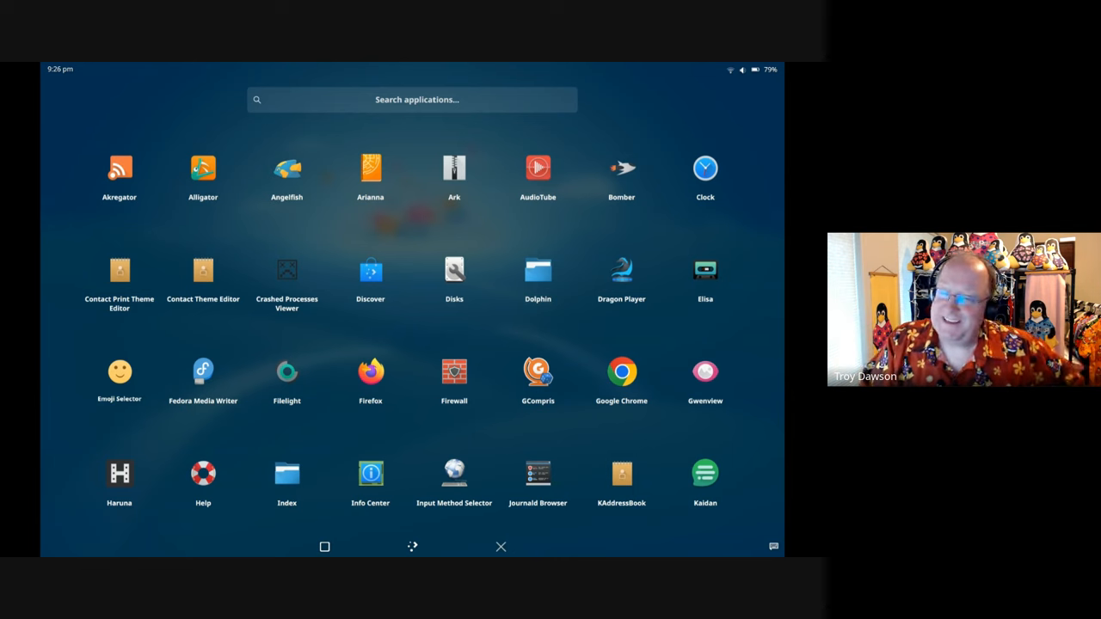
click(500, 547)
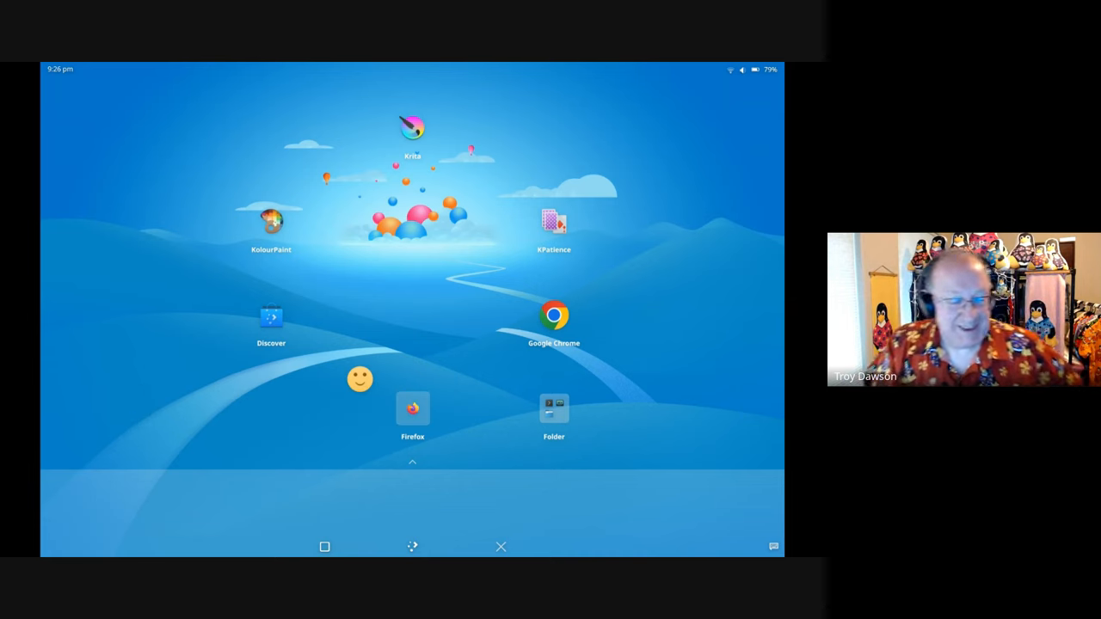
drag(360, 378, 478, 376)
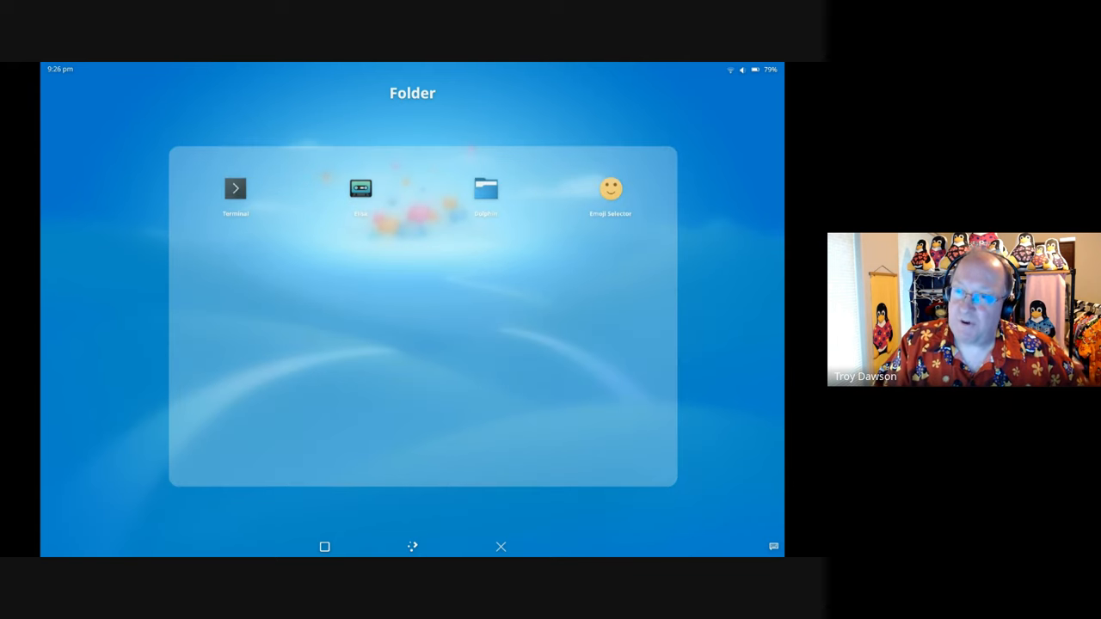
- Launch Emoji Selector from the Folder, showing no recent emojis, then close it back to the app list
click(501, 547)
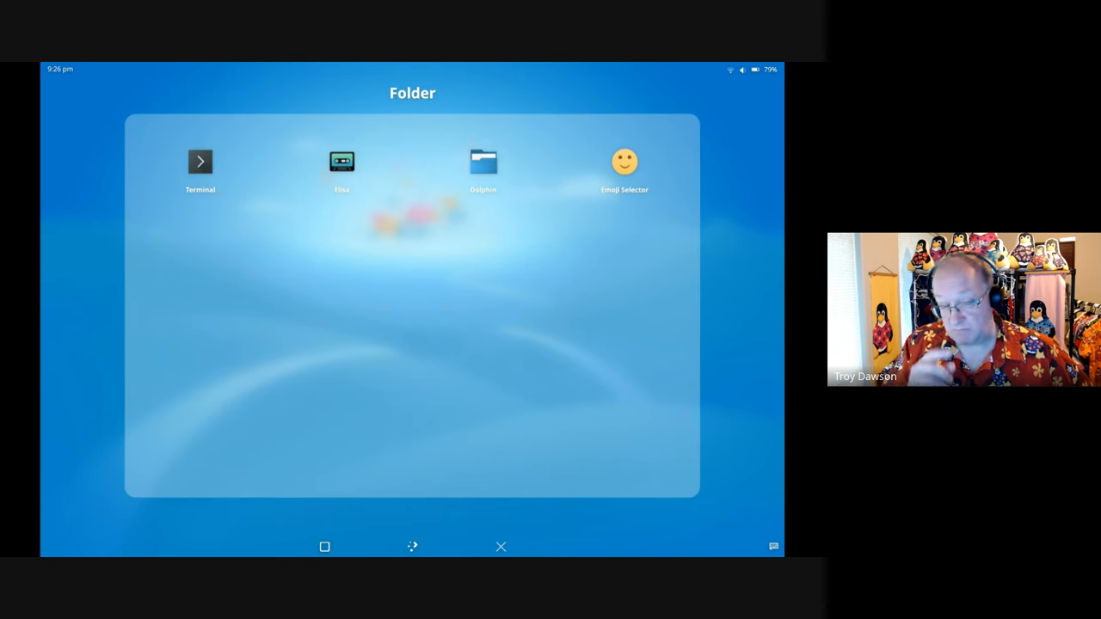
click(624, 162)
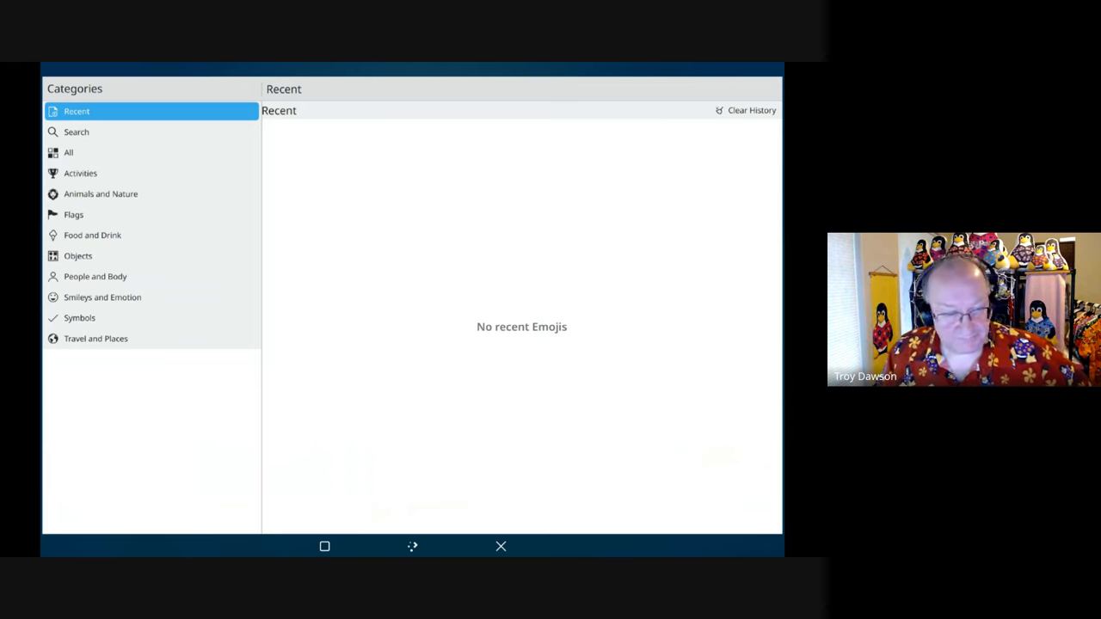
click(501, 546)
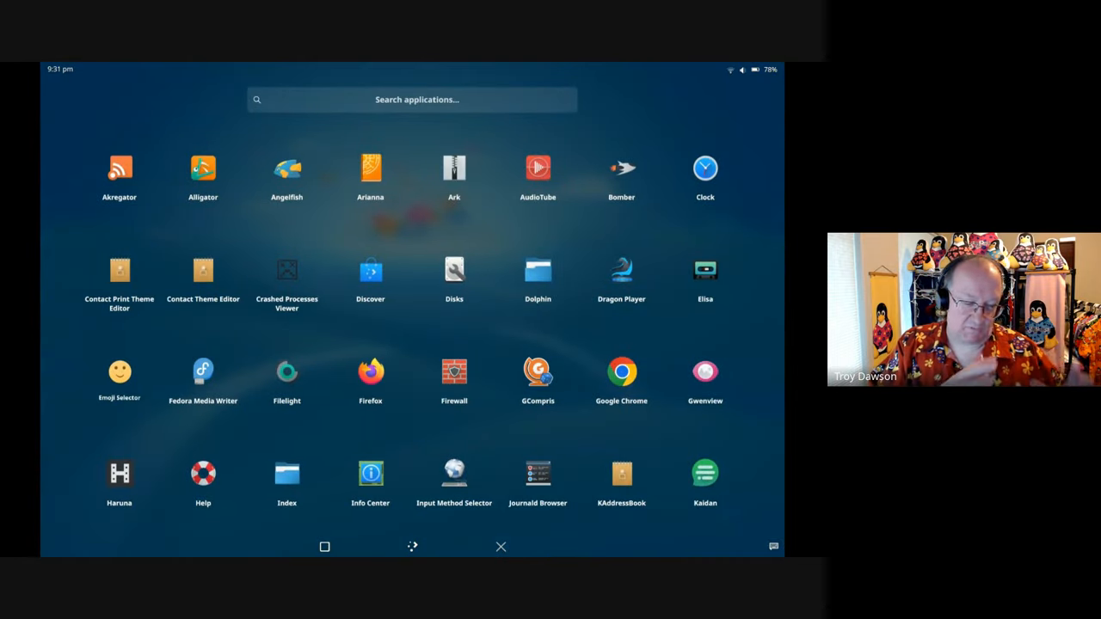
click(500, 547)
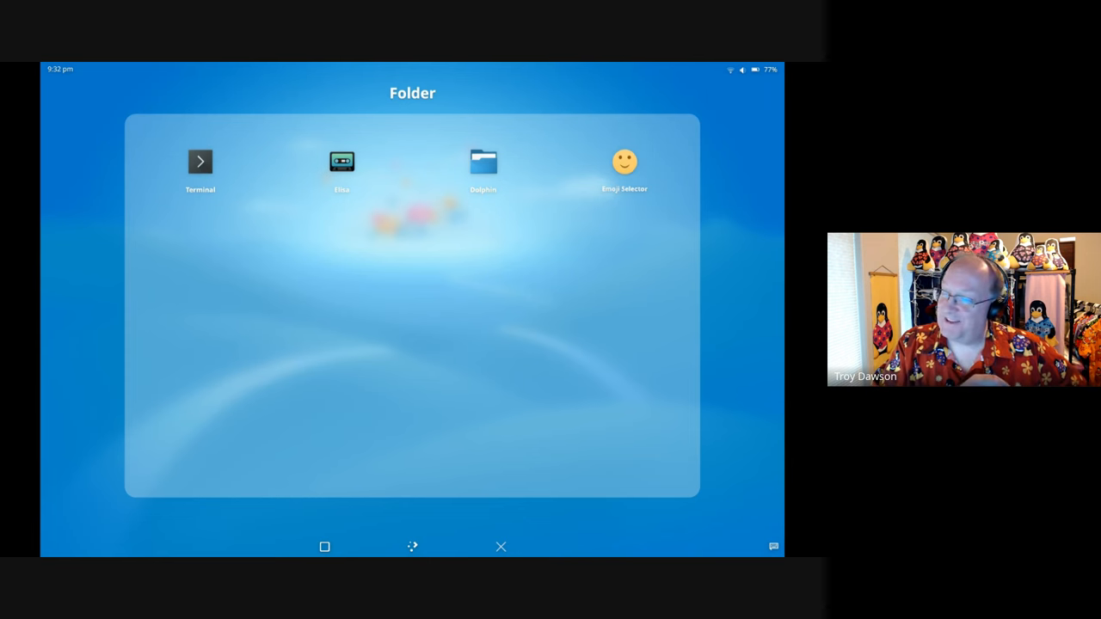
click(624, 162)
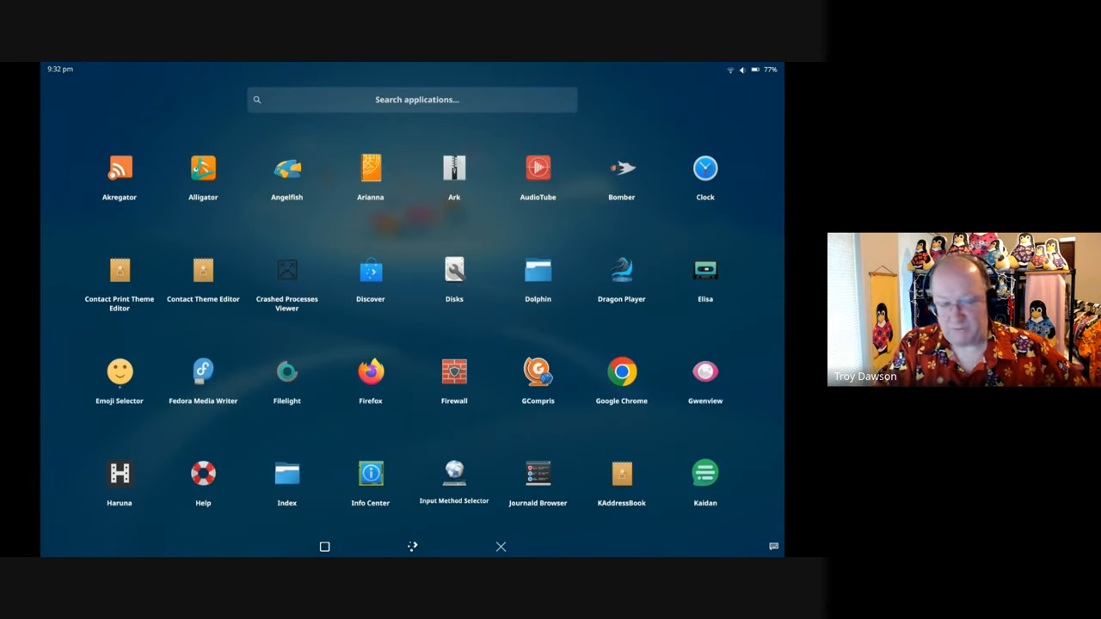
click(453, 473)
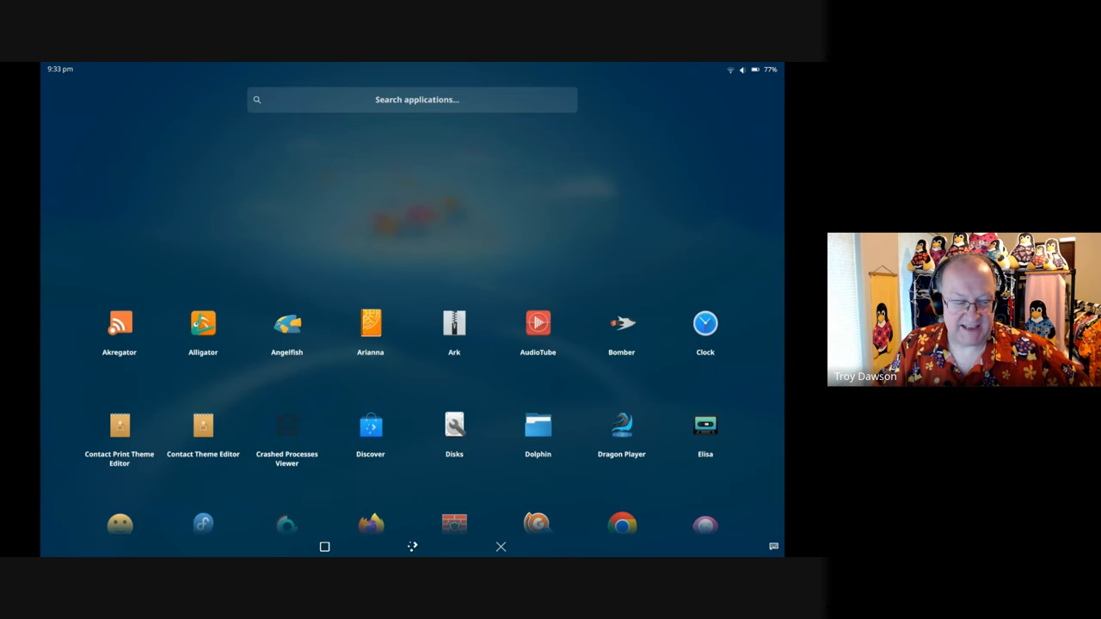
scroll(down, 3)
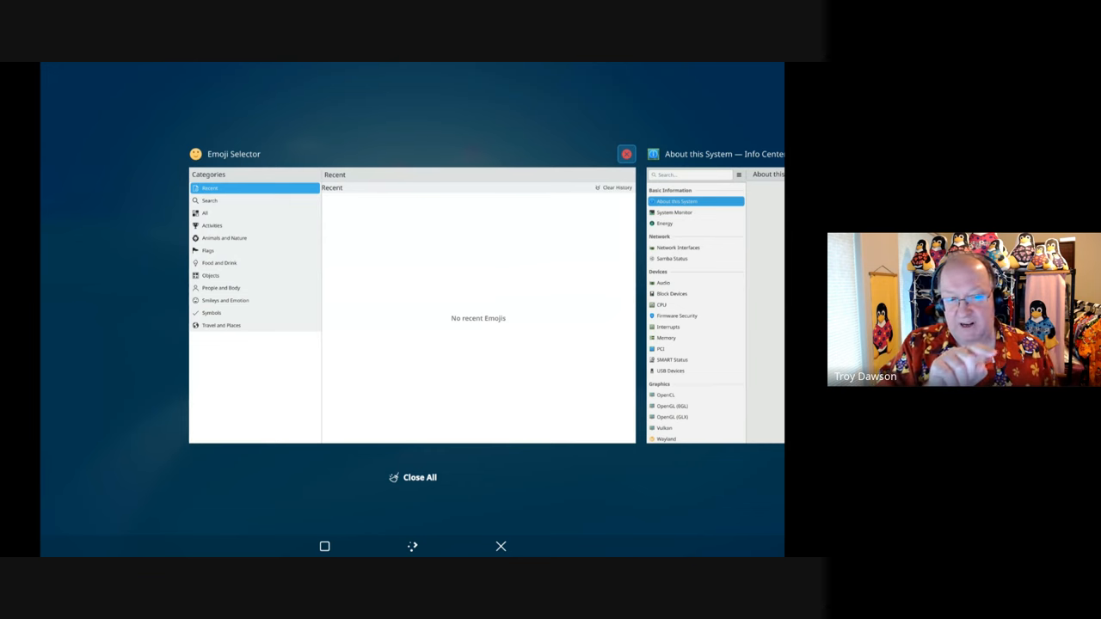
- Show the task switcher with the Emoji Selector and Info Center windows
click(626, 154)
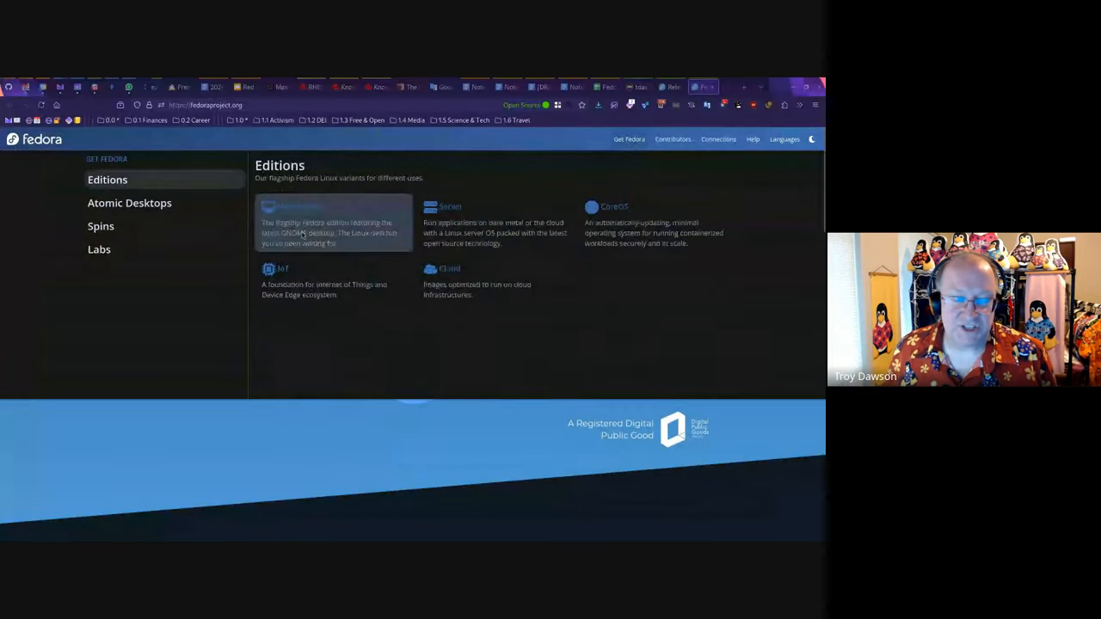
- Switch the Get Fedora sidebar to Spins and open the KDE Mobile Desktop card
click(100, 225)
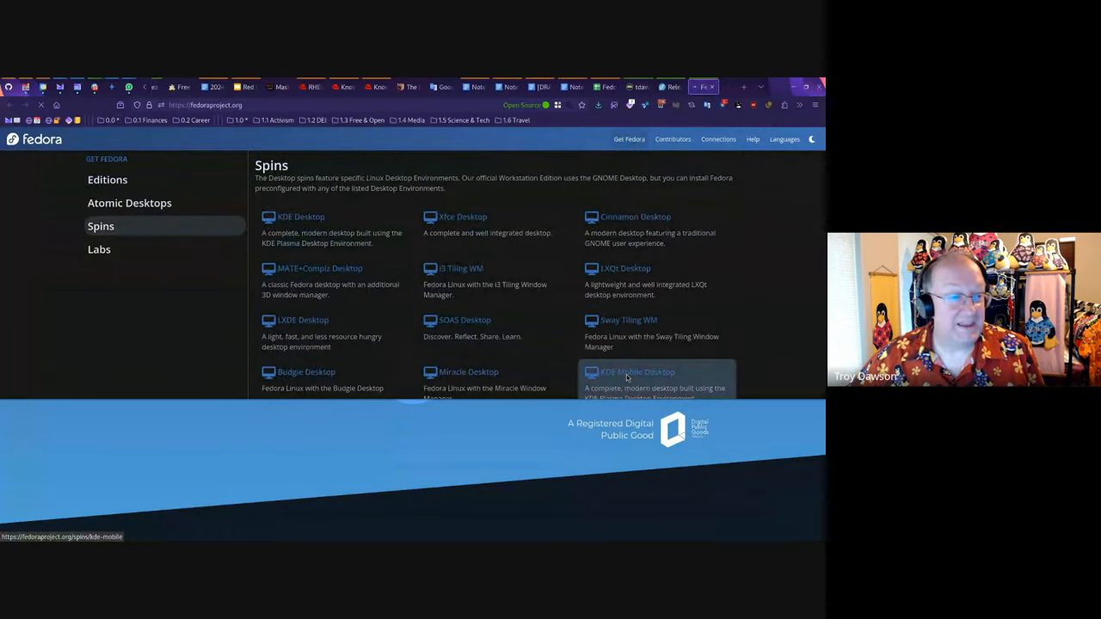
click(637, 372)
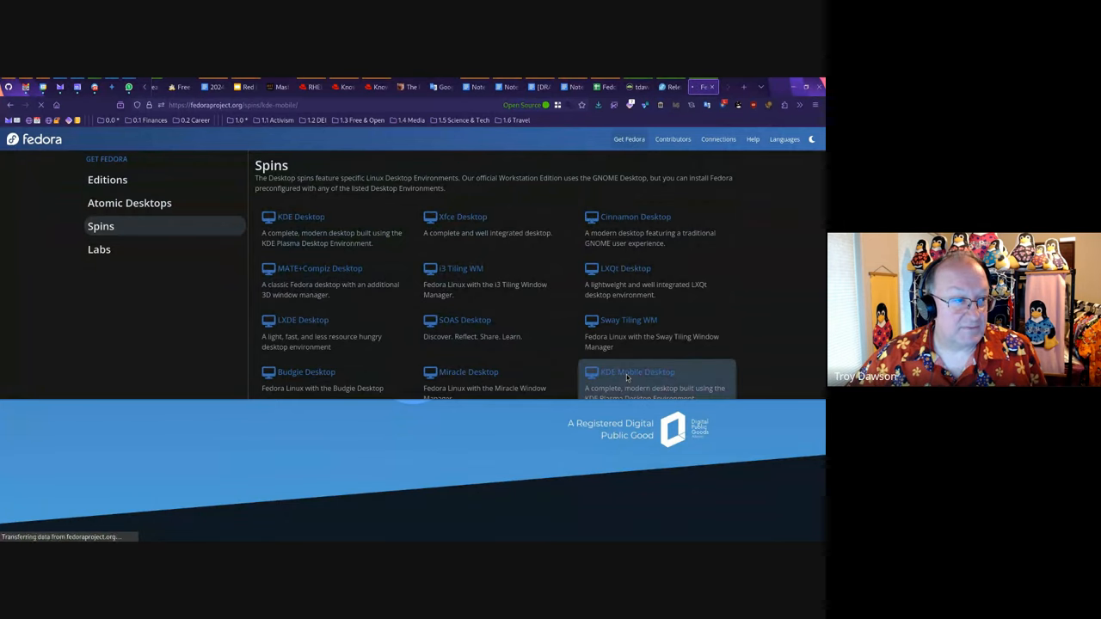
- Scroll the KDE Plasma Mobile Spin page past Going Online, Utilities and Multimedia to the footer
click(637, 371)
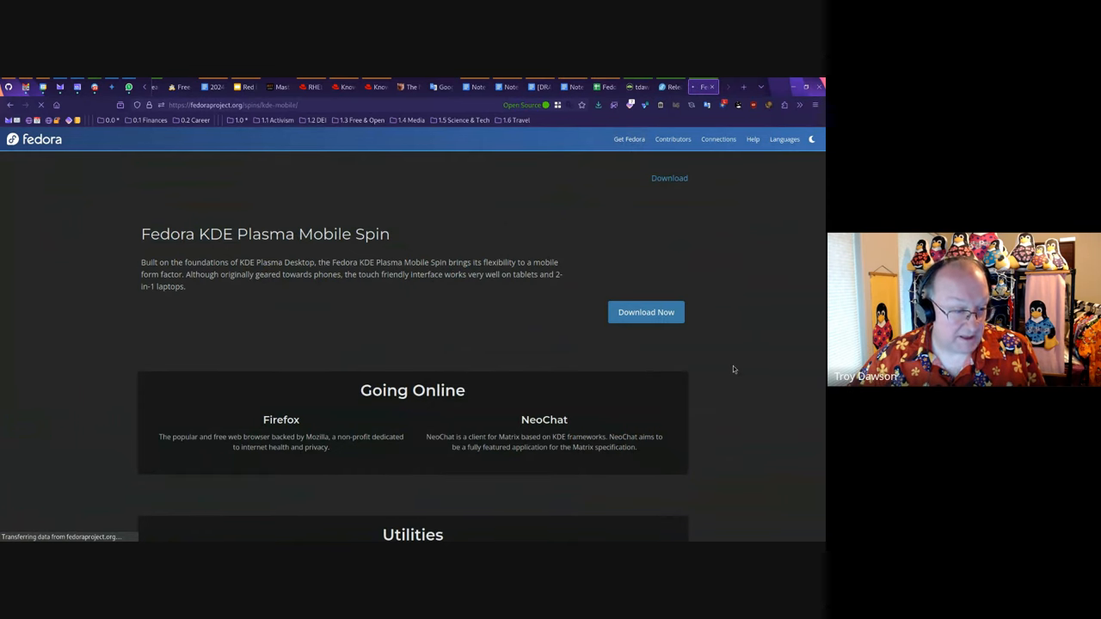
scroll(down, 3)
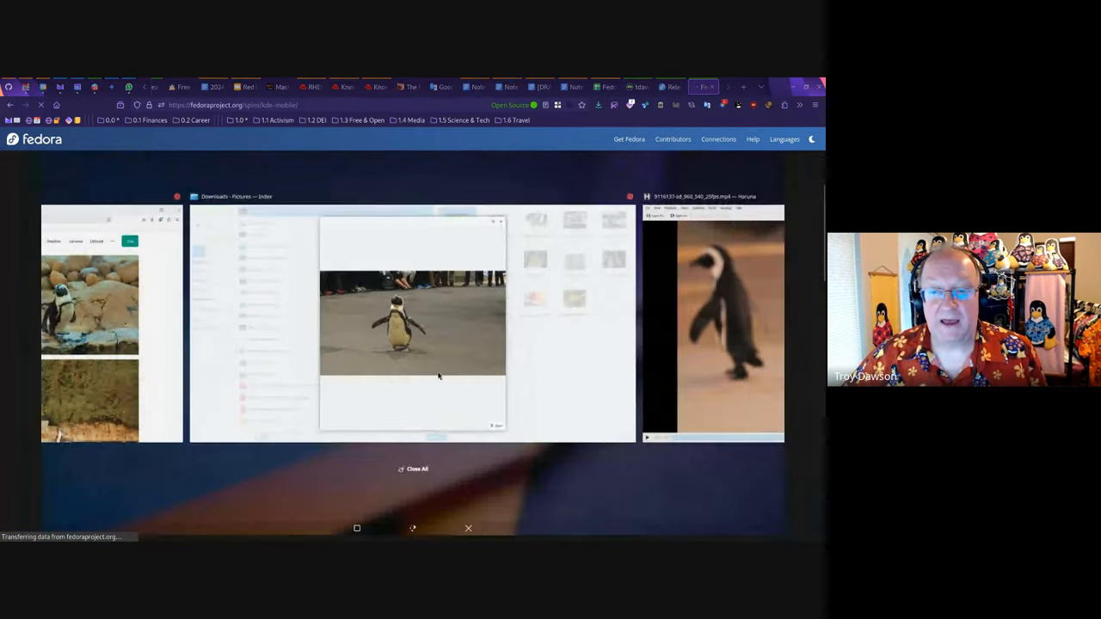
scroll(down, 3)
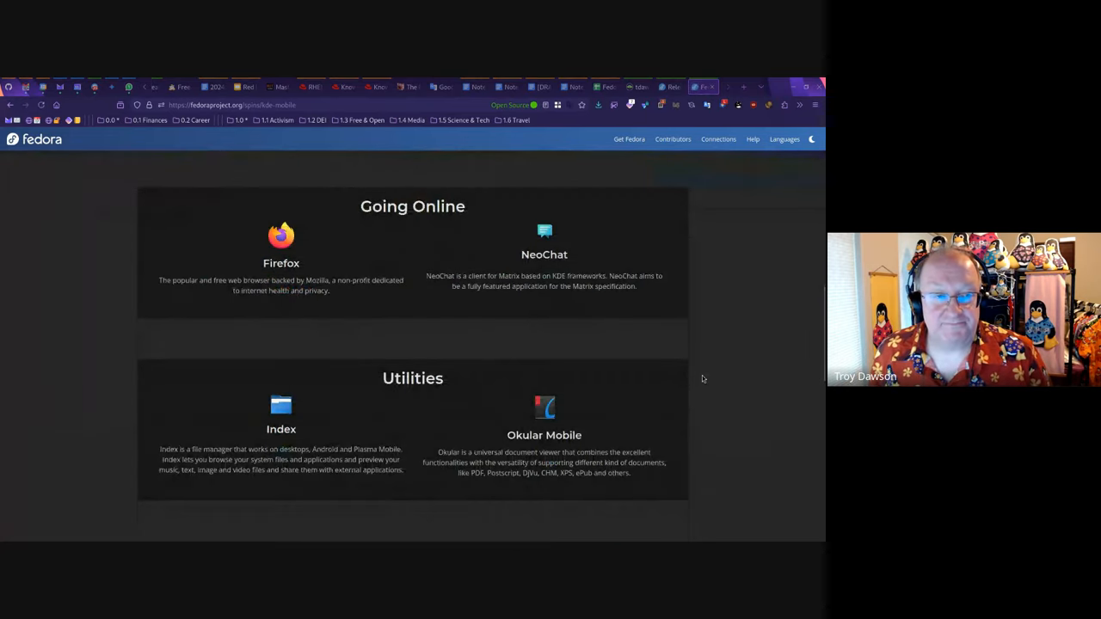
scroll(down, 3)
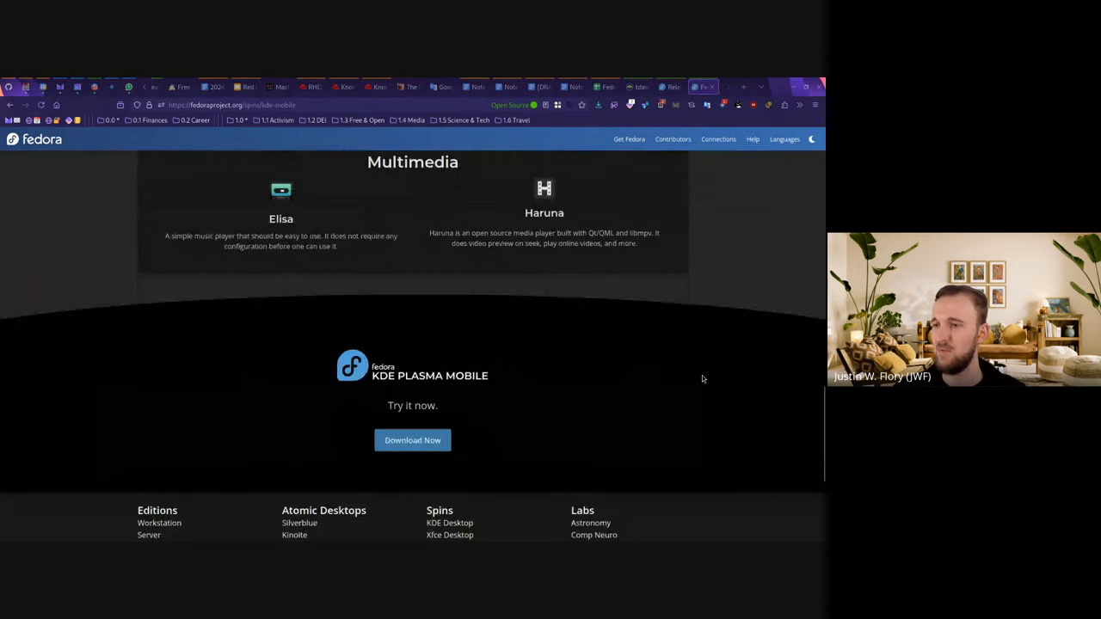
scroll(down, 3)
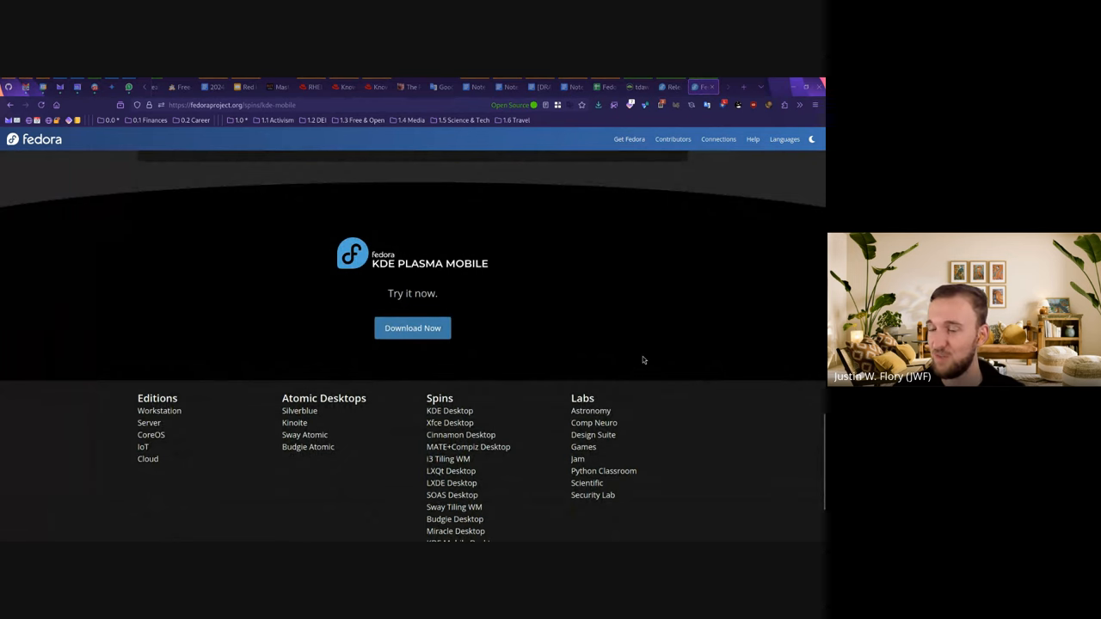
scroll(down, 3)
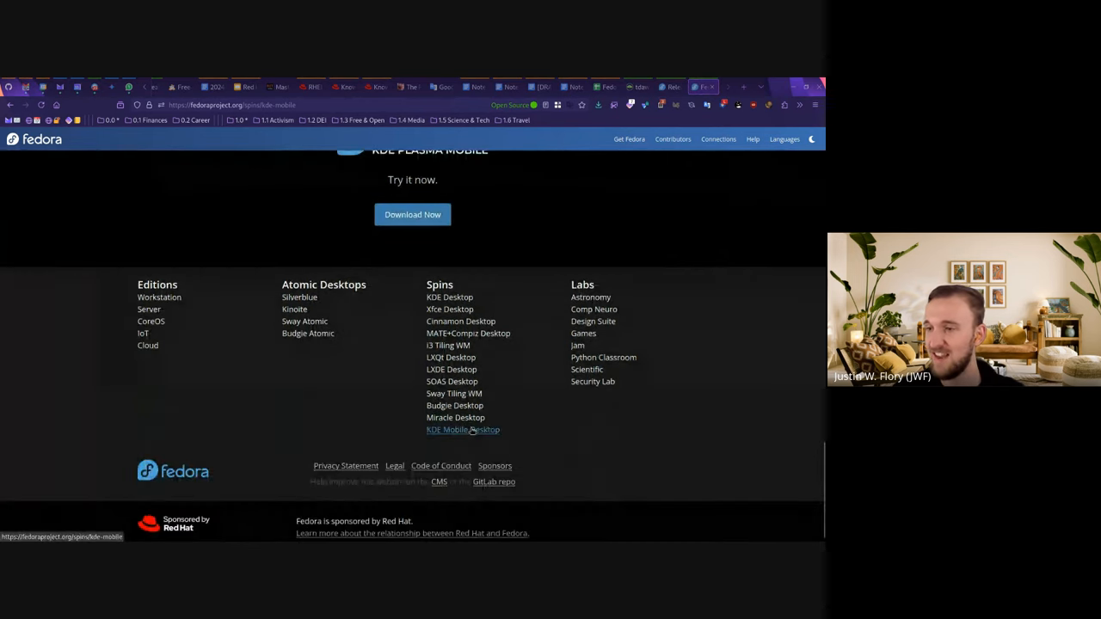
mouse_move(455, 417)
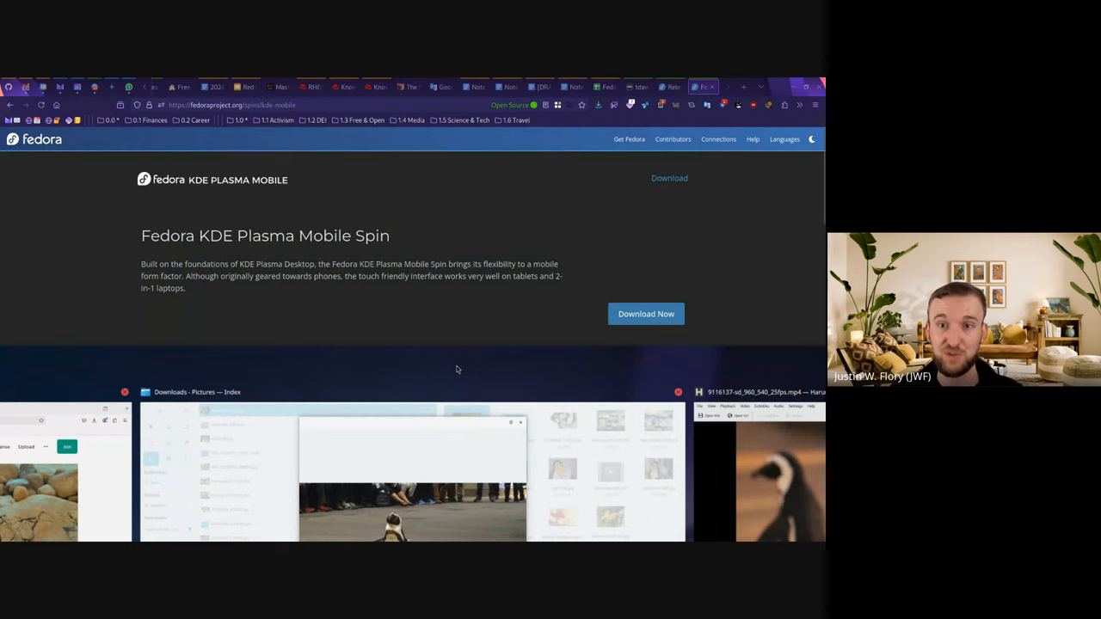
mouse_move(465, 367)
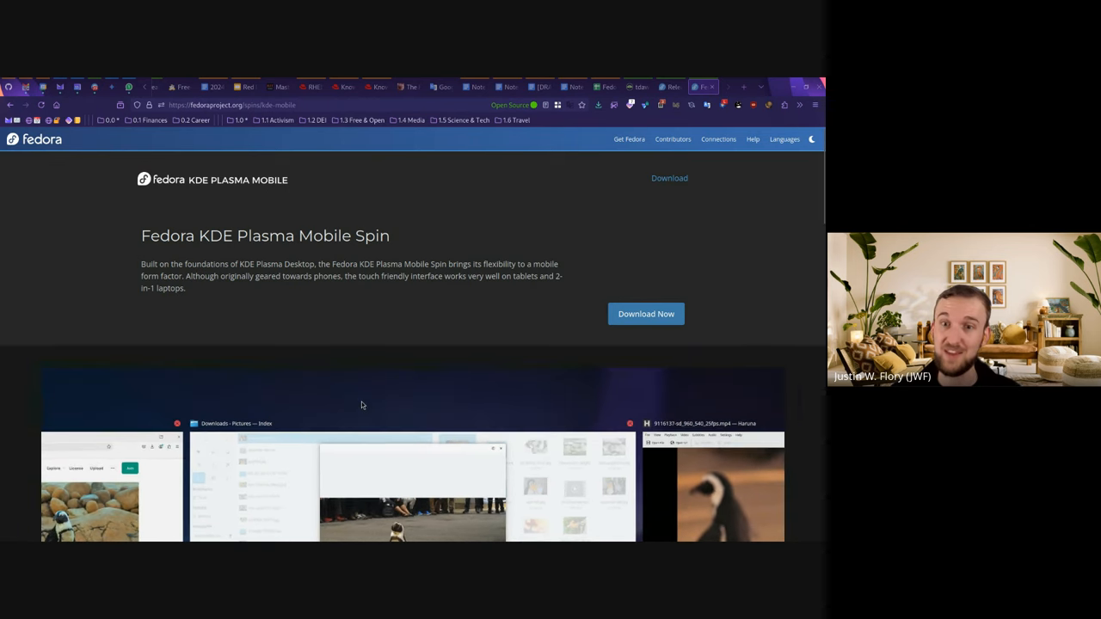
mouse_move(329, 413)
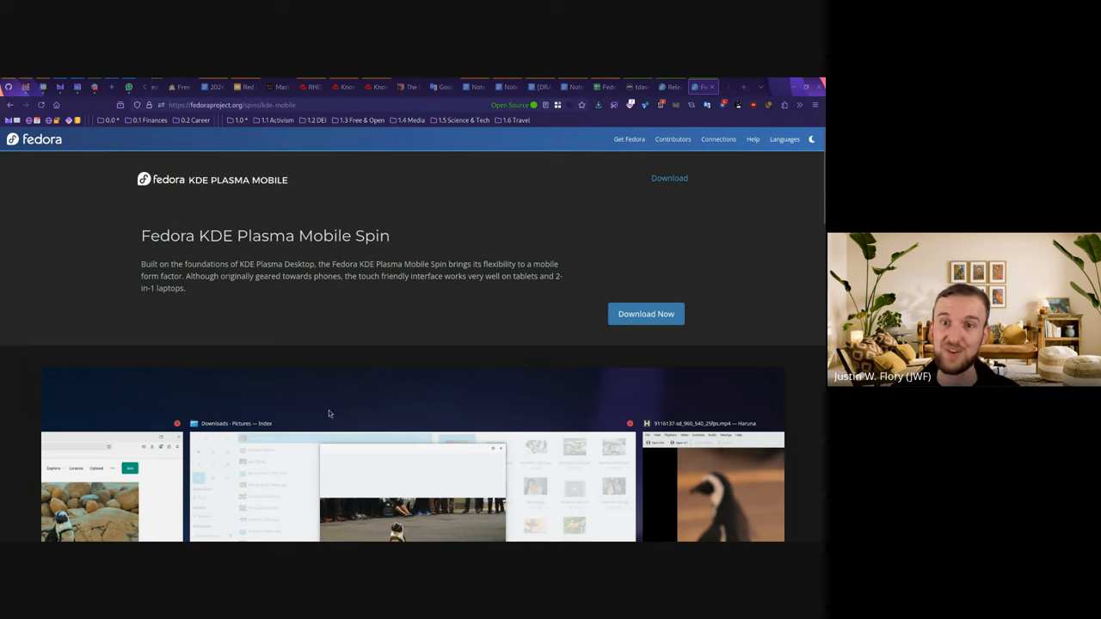